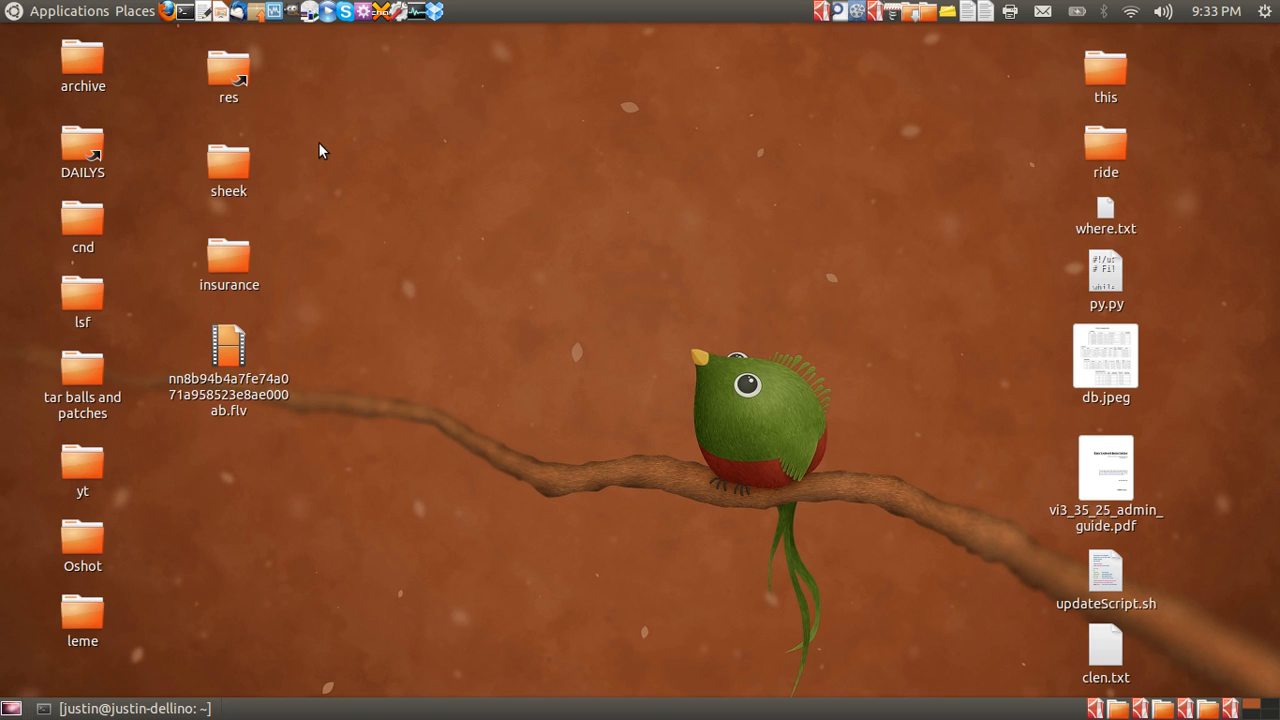
mouse_move(585, 252)
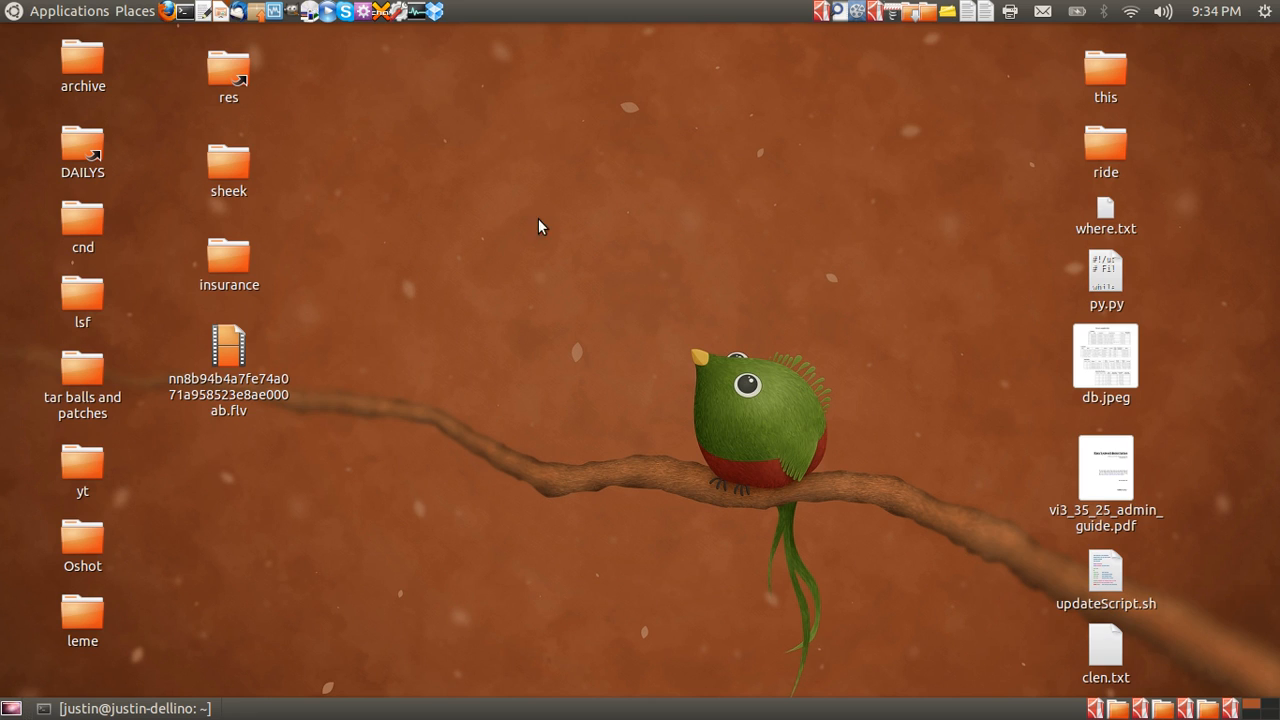
mouse_move(513, 230)
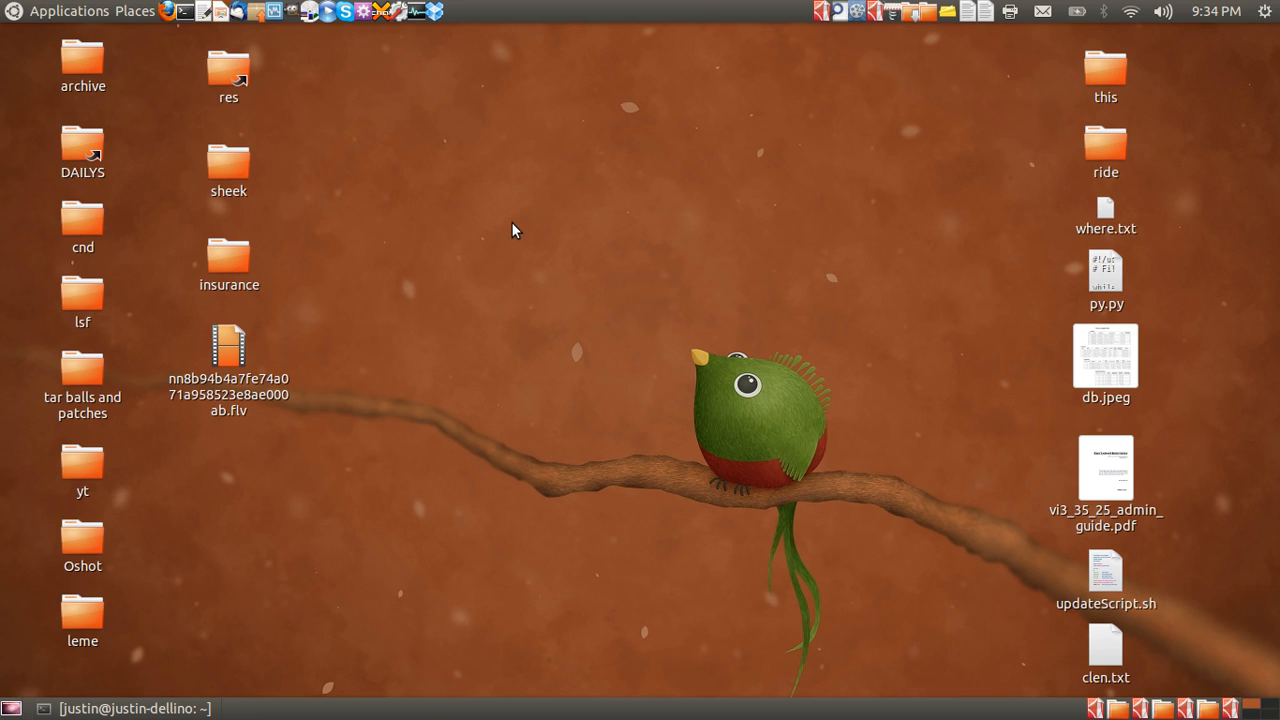
mouse_move(408, 201)
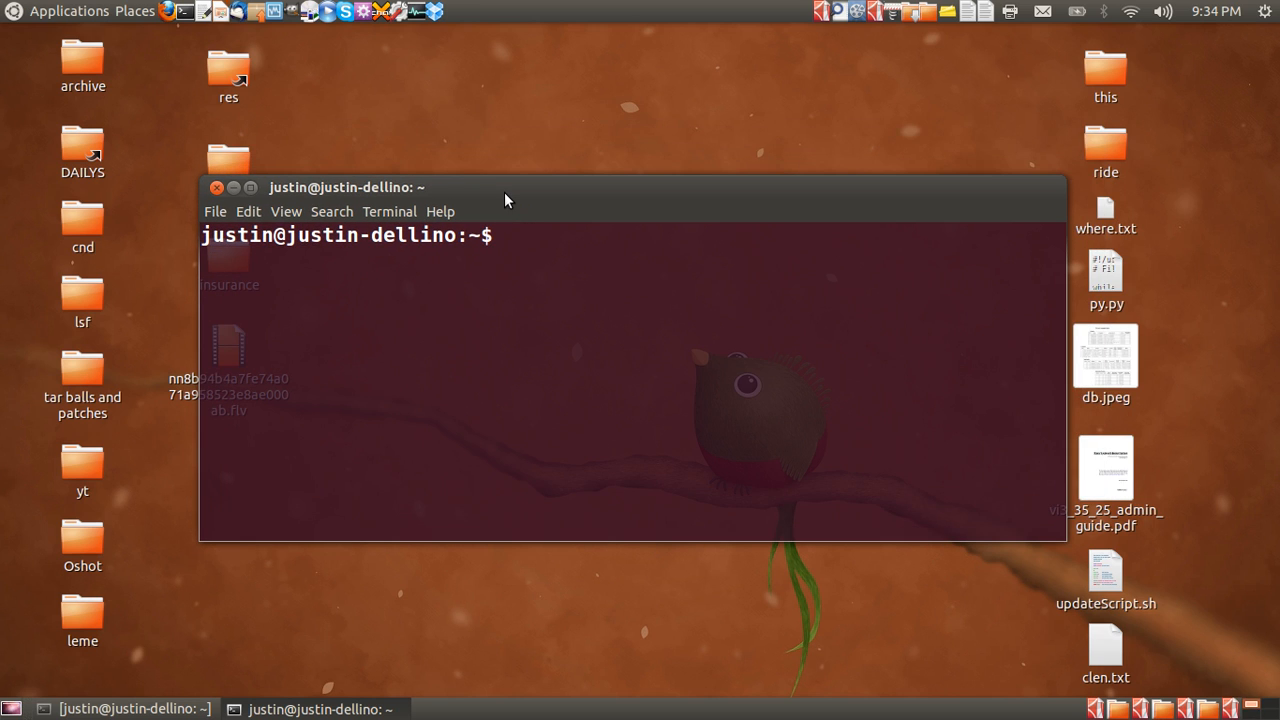
Type 'sudo apt-get install lamp-server^' at the terminal prompt without running it.
type("sudp")
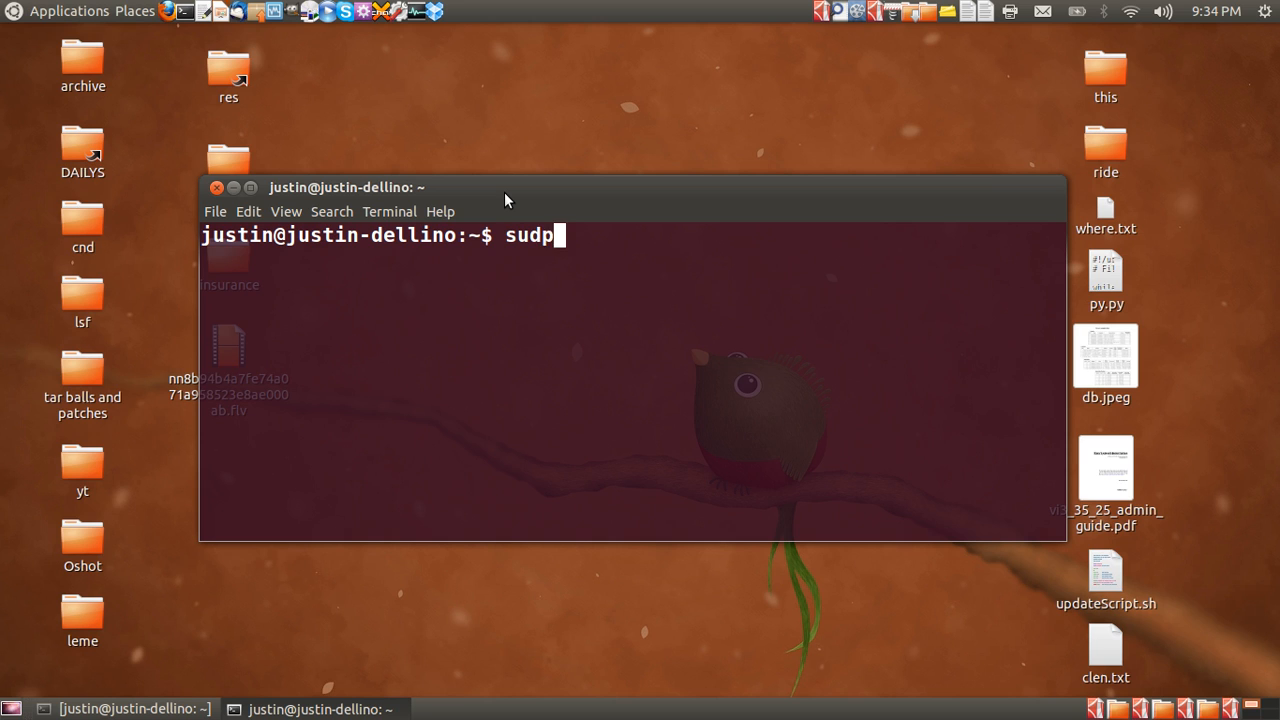
type("o apt-get")
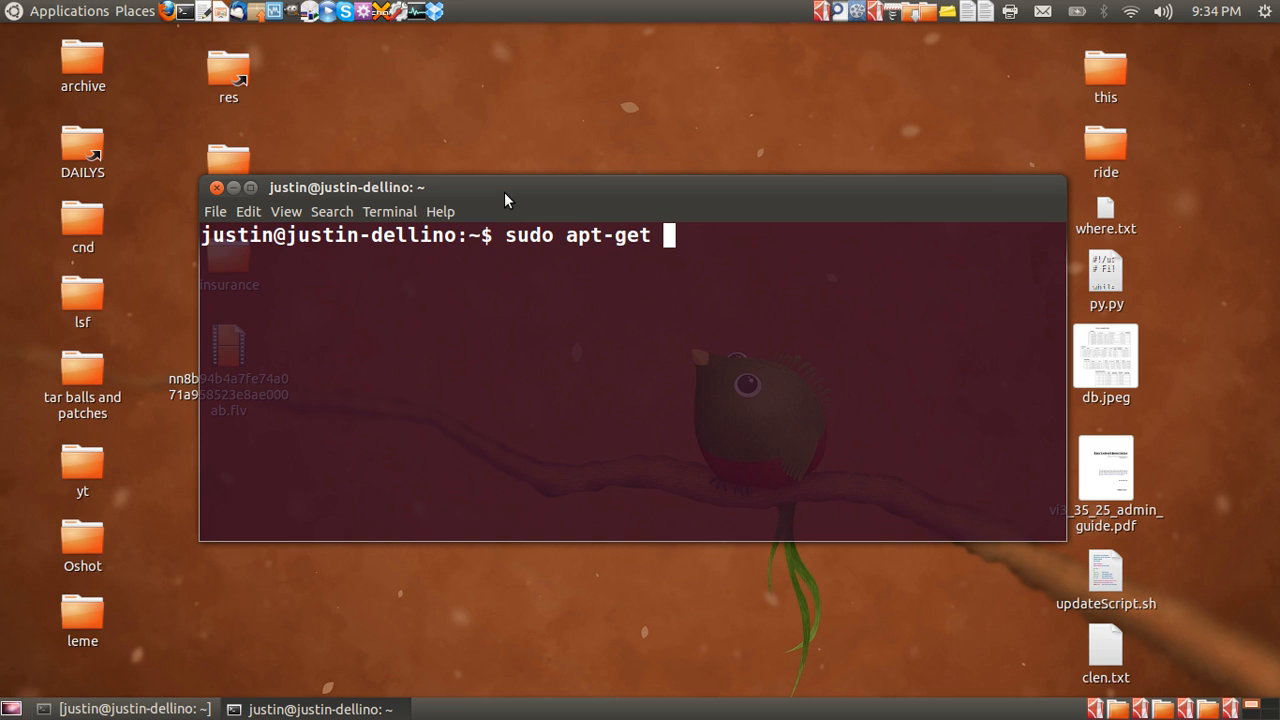
type("install")
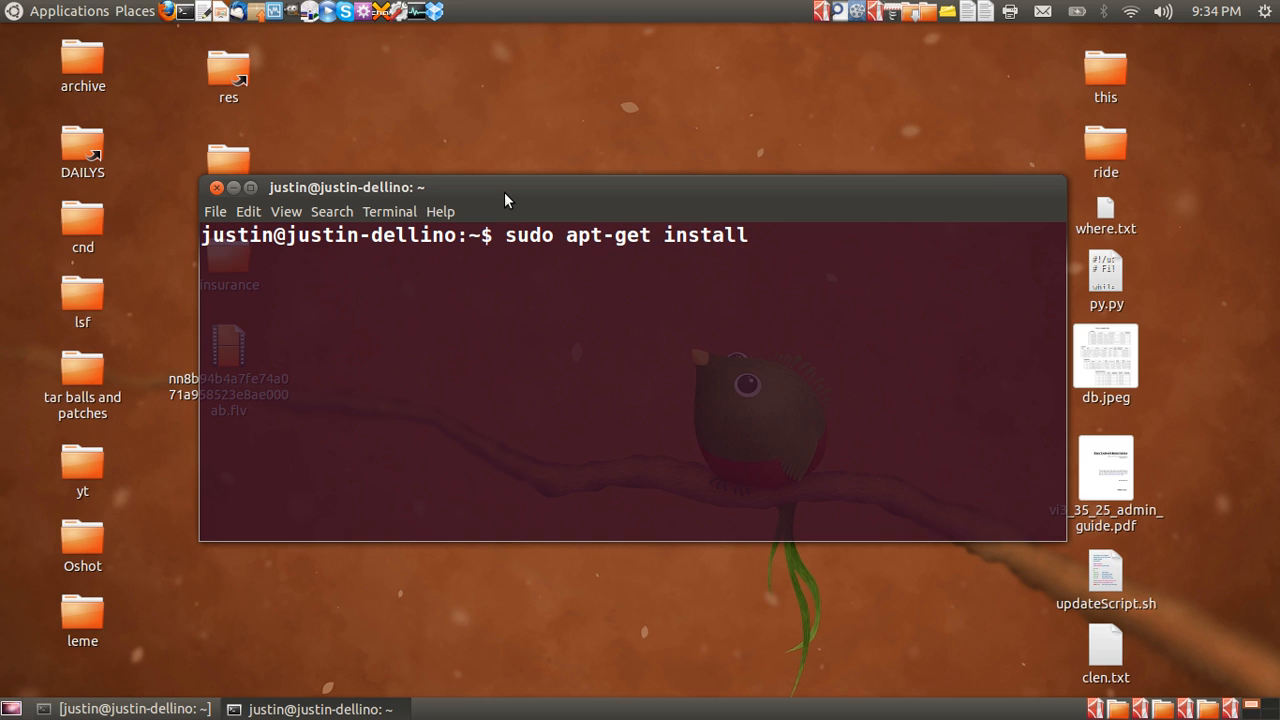
type("lamp-")
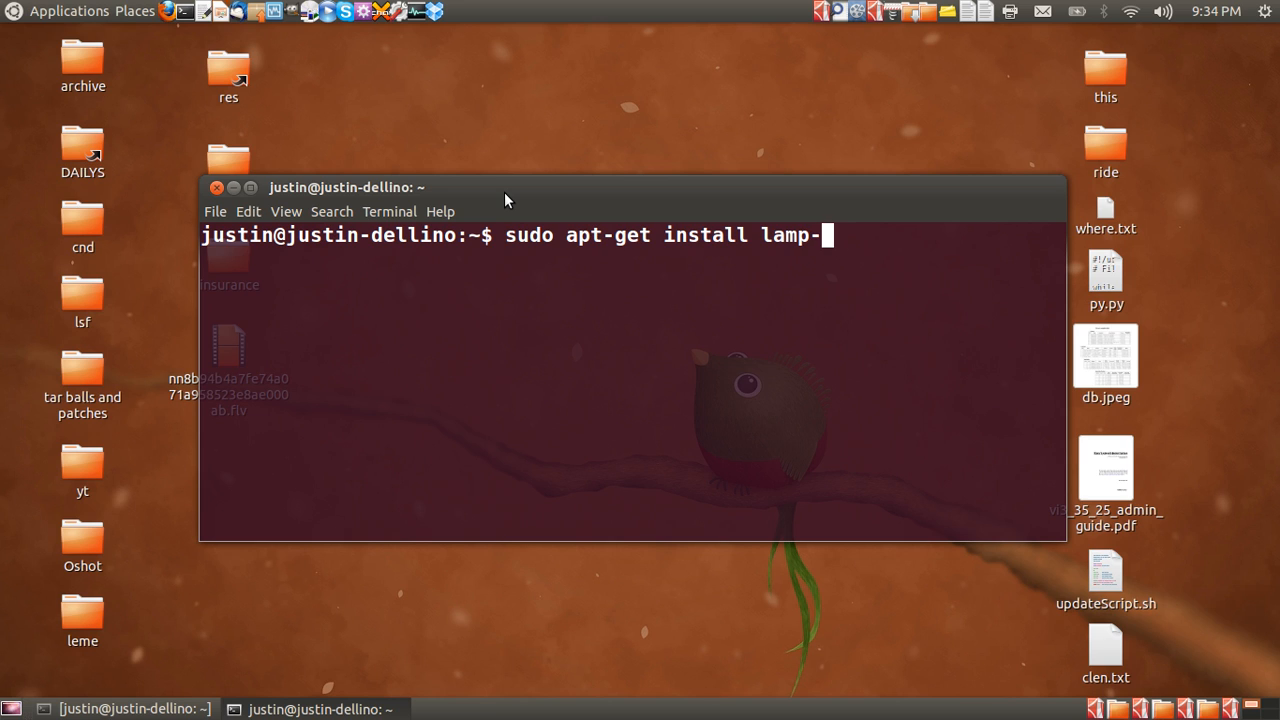
type("server")
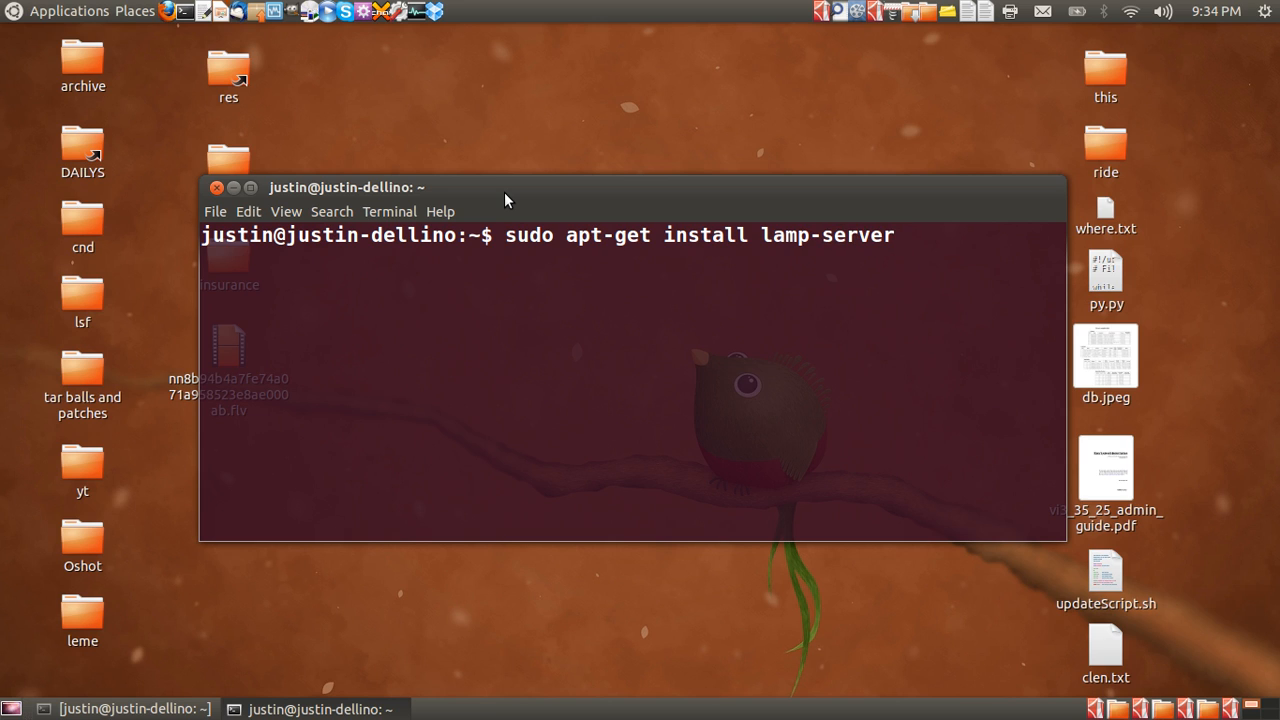
type("^")
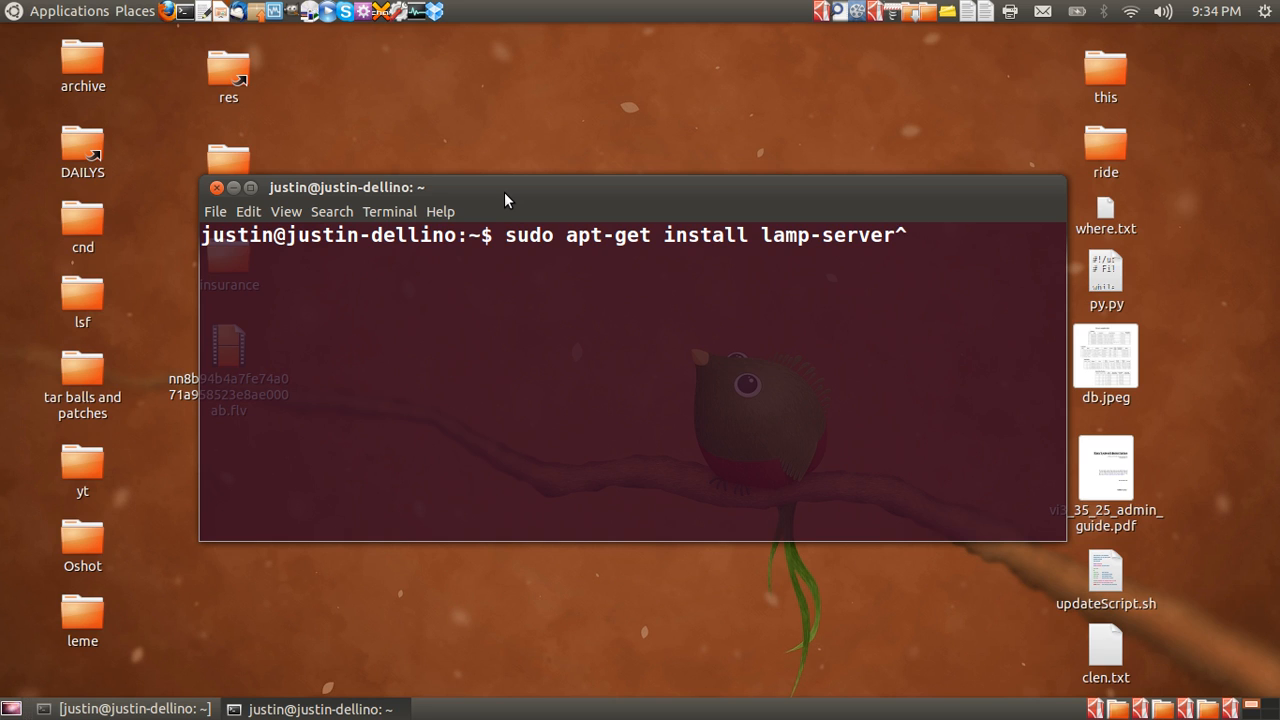
Run the lamp-server^ install and enter the sudo password; apt reports nothing new installed.
key("Return")
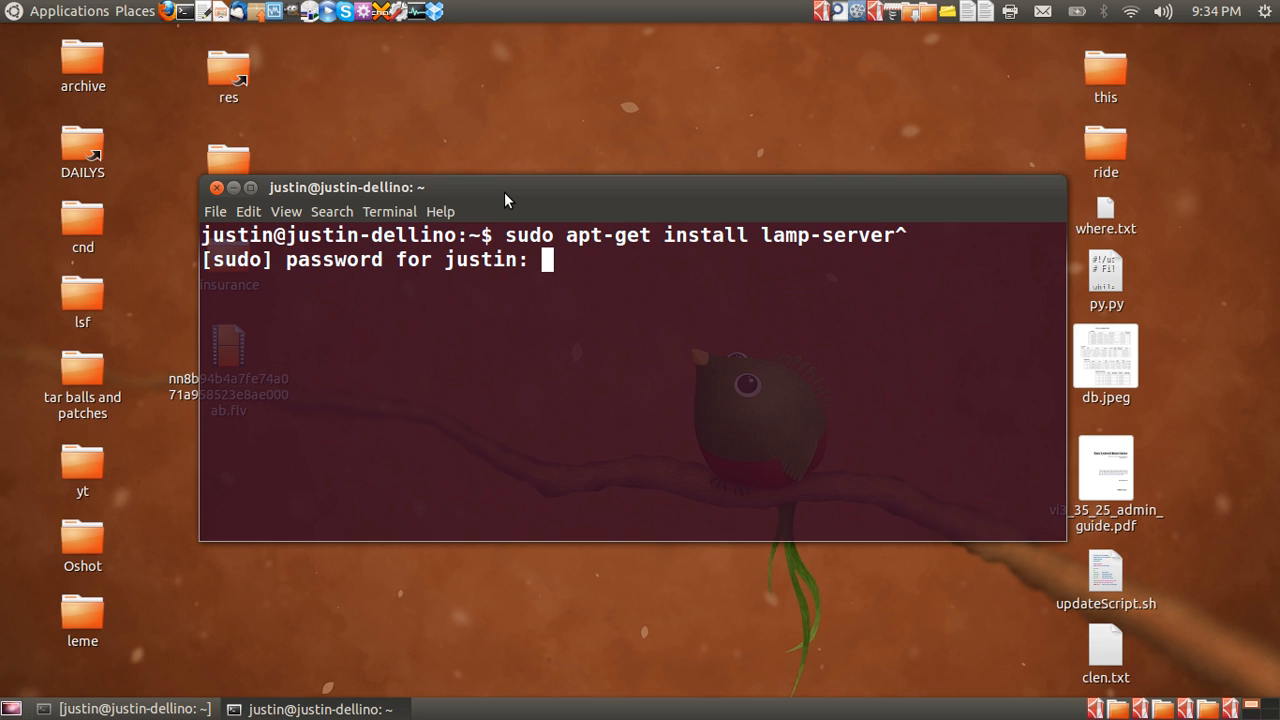
key("Return")
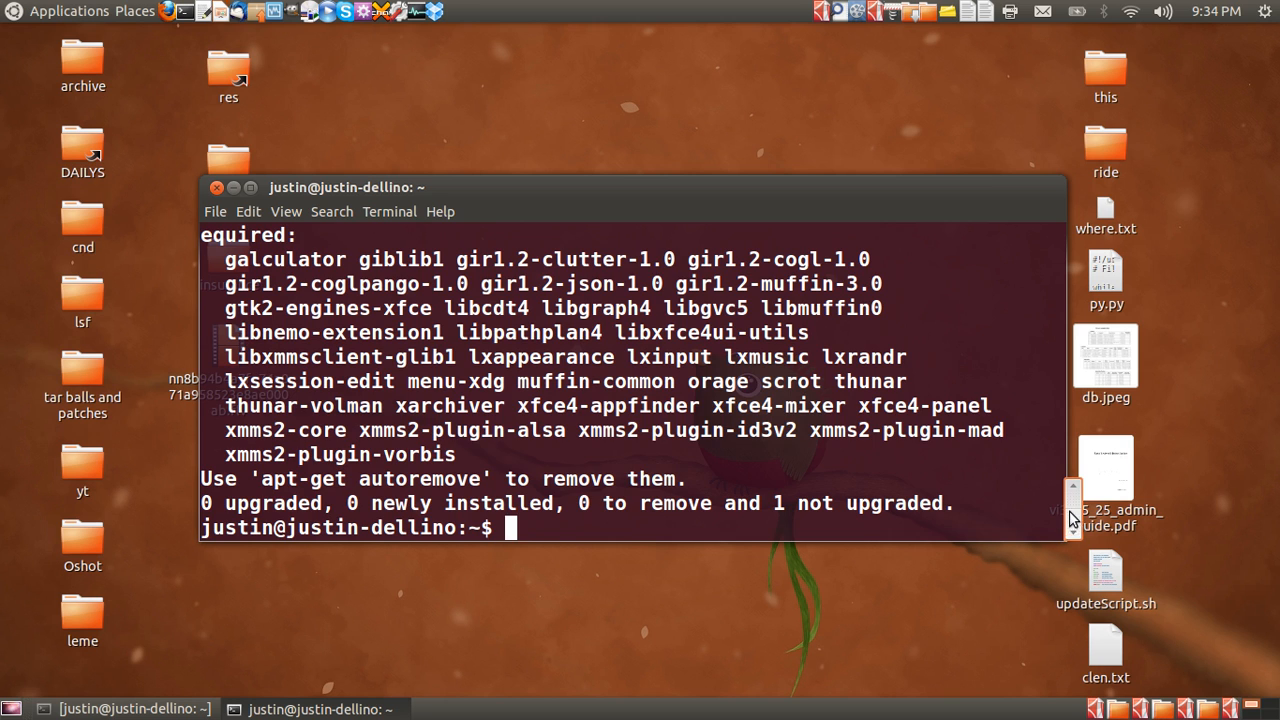
scroll("up", 3)
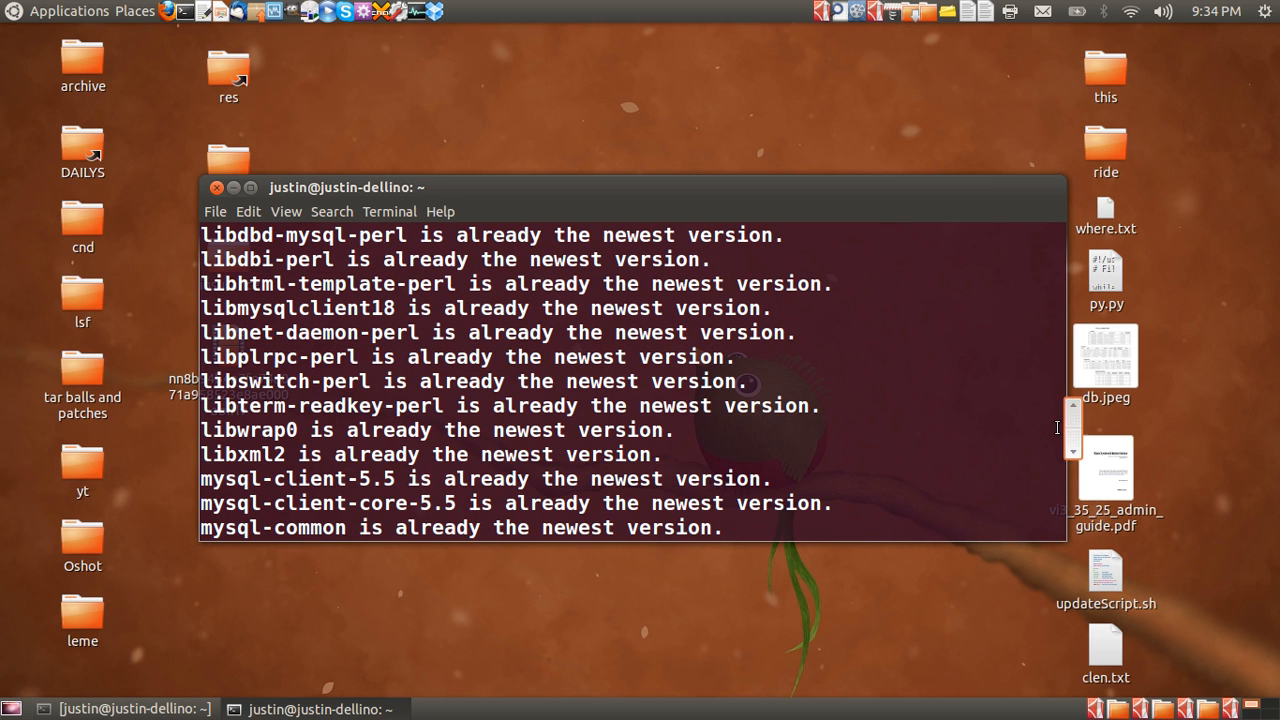
scroll("down", 3)
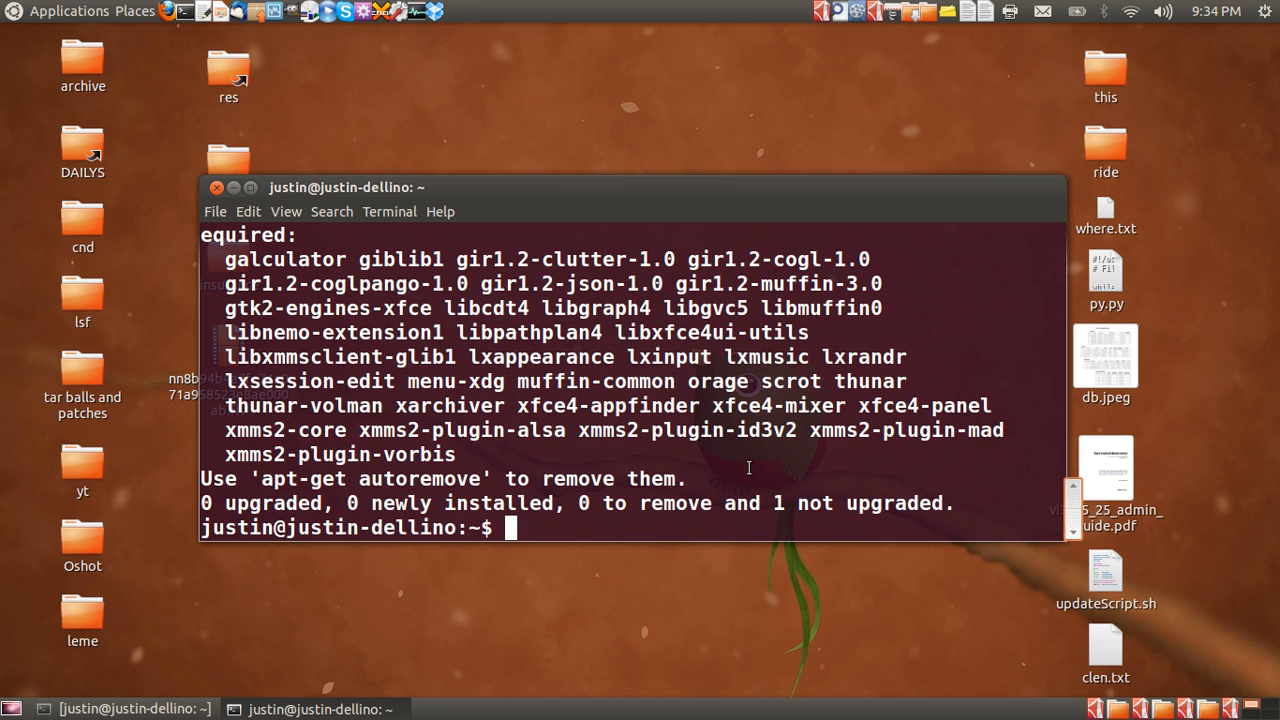
mouse_move(697, 467)
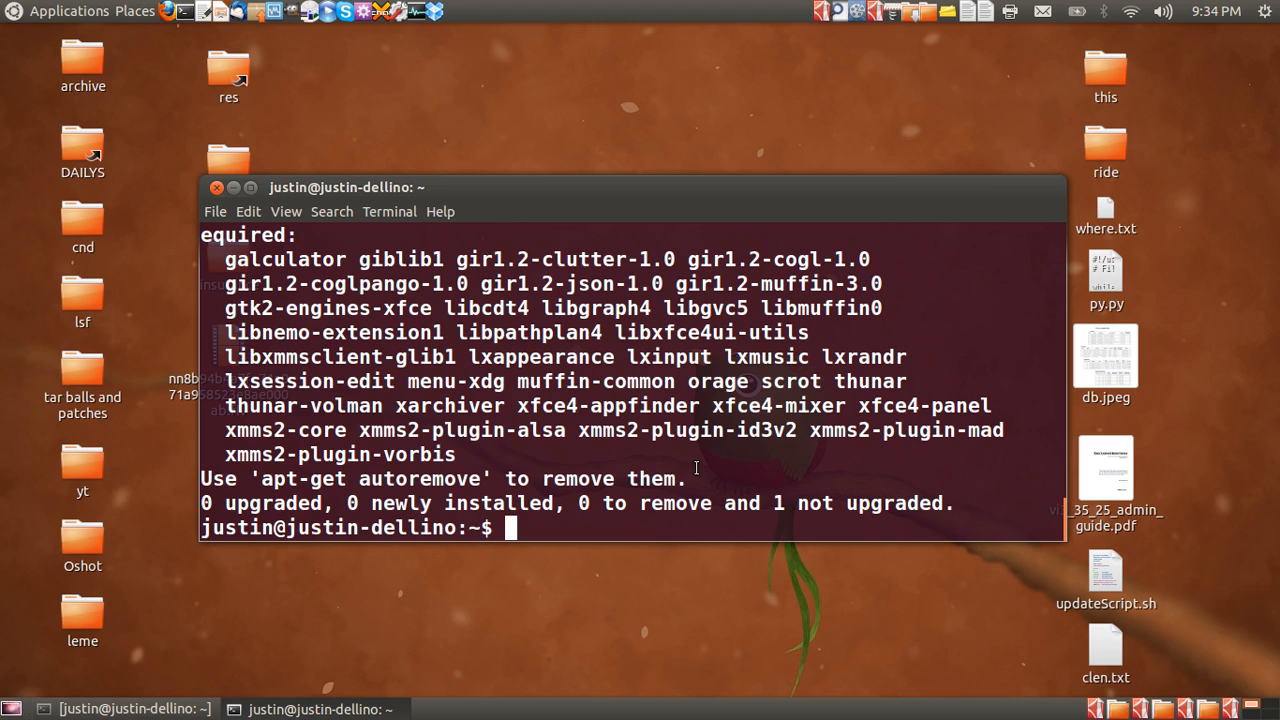
Retype 'sudo apt-get install lamp-server^' at the new prompt without running it.
type("sudo apt-get install lamp-server^")
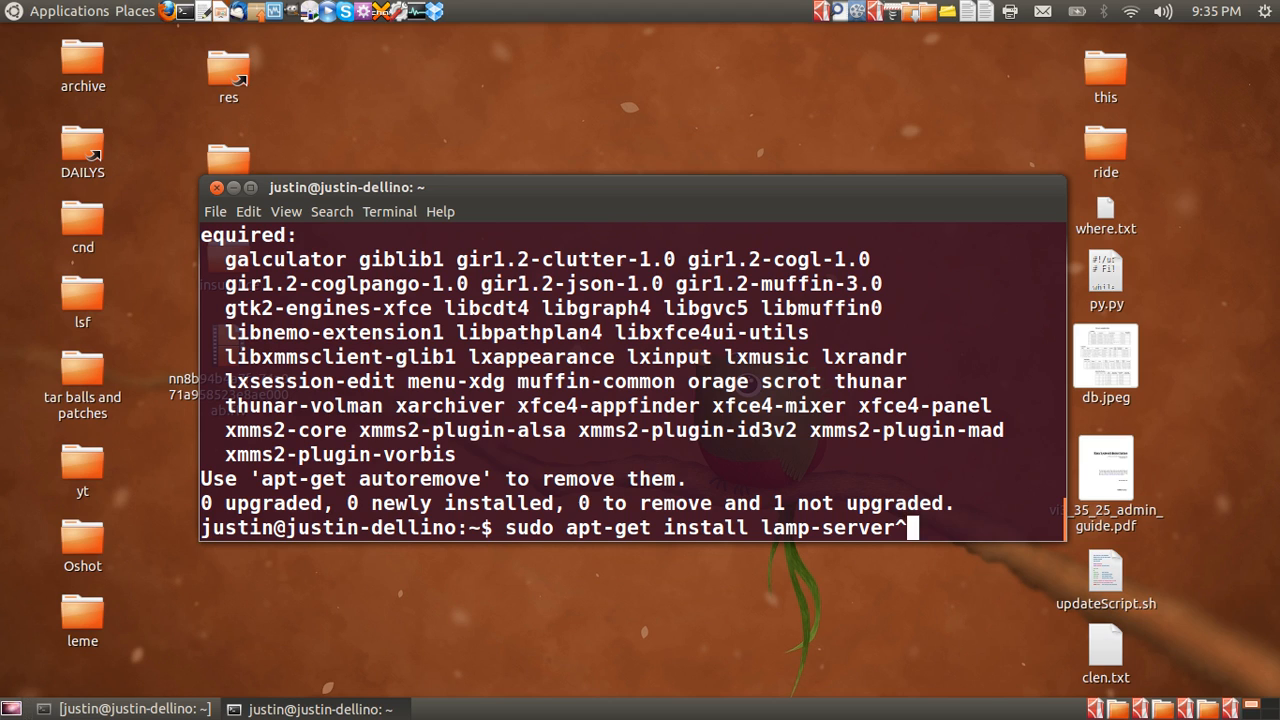